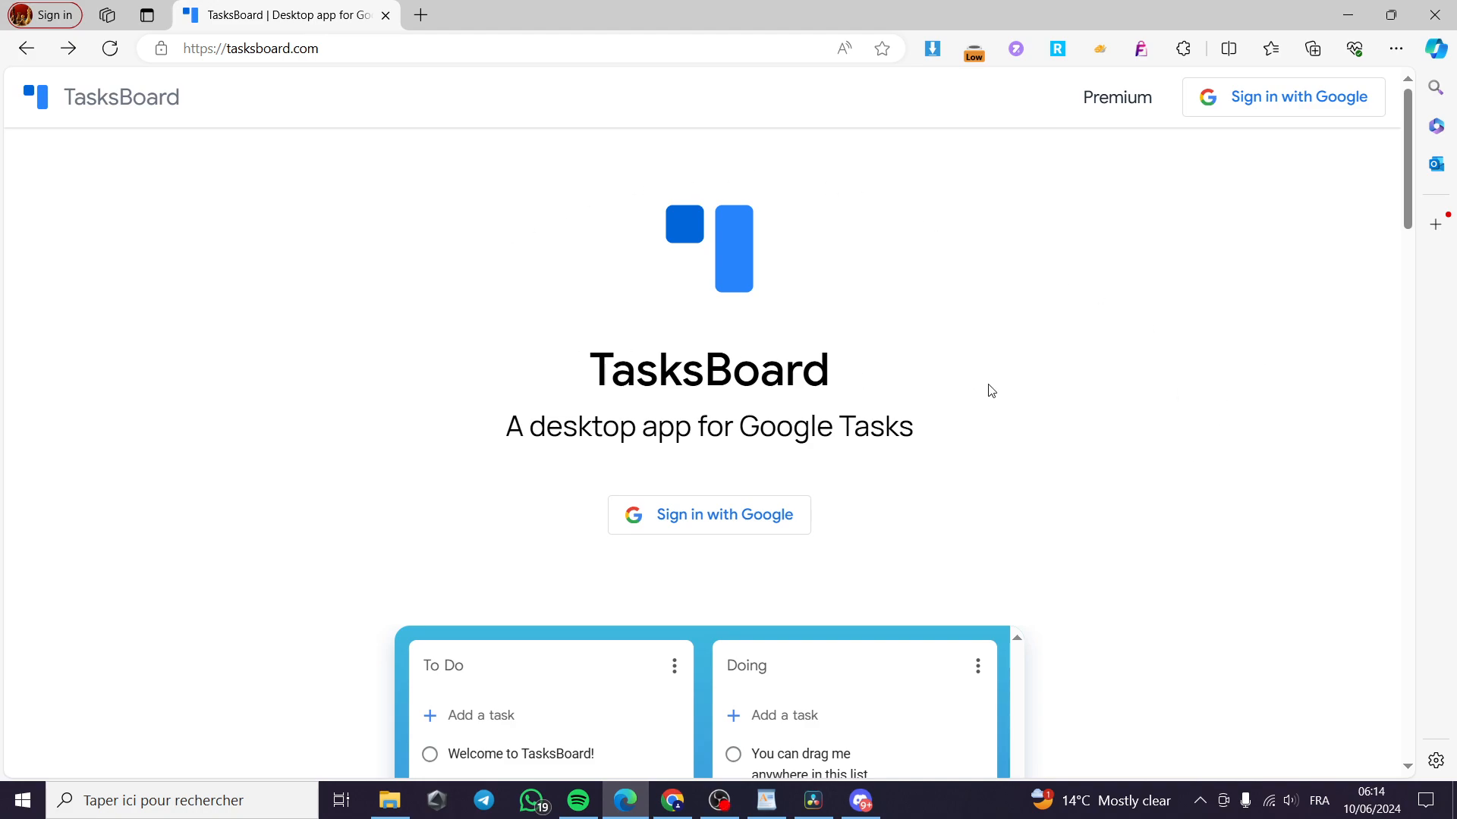
pyautogui.moveTo(1213, 533)
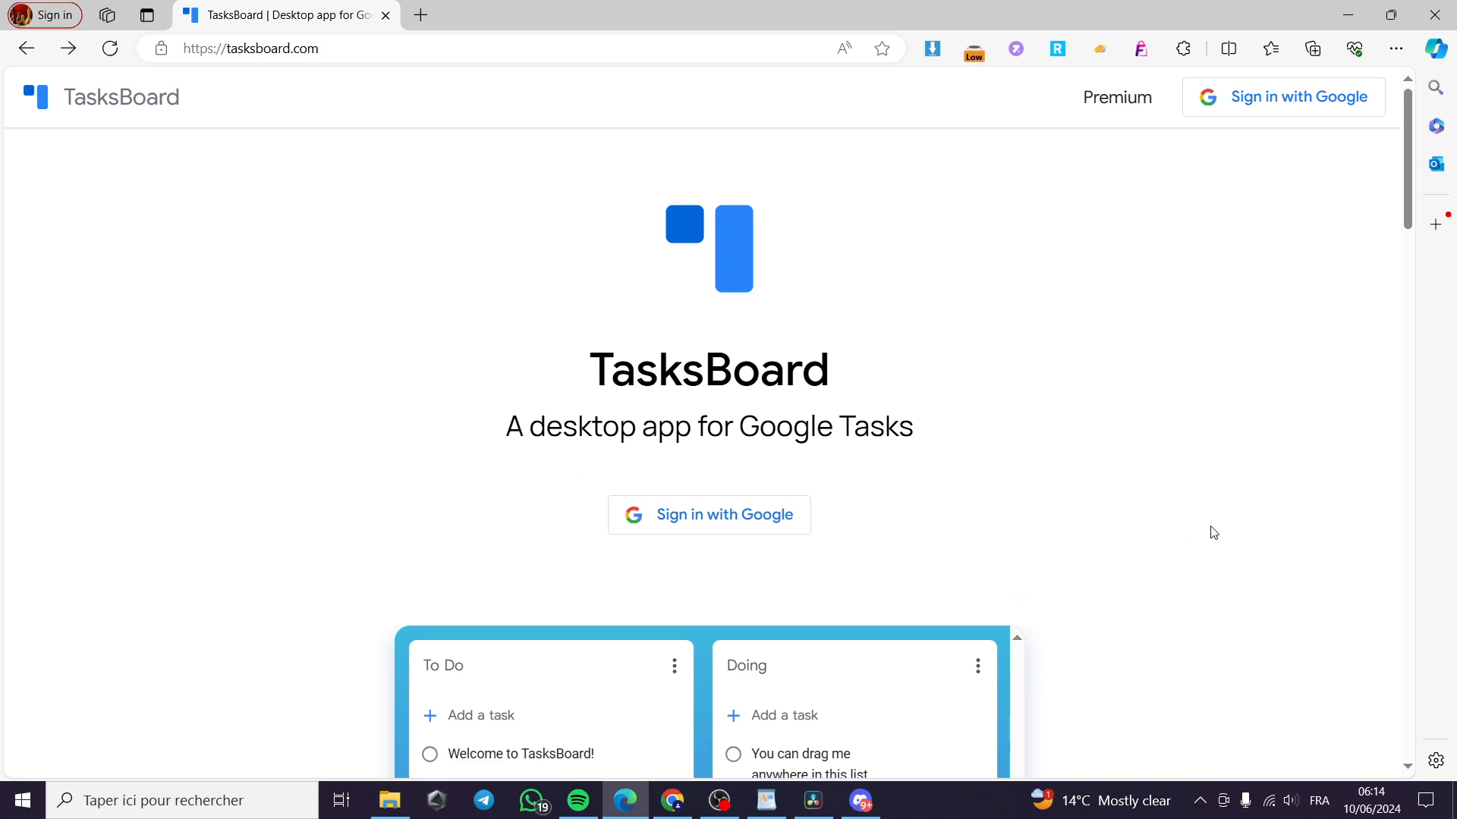
pyautogui.moveTo(630, 191)
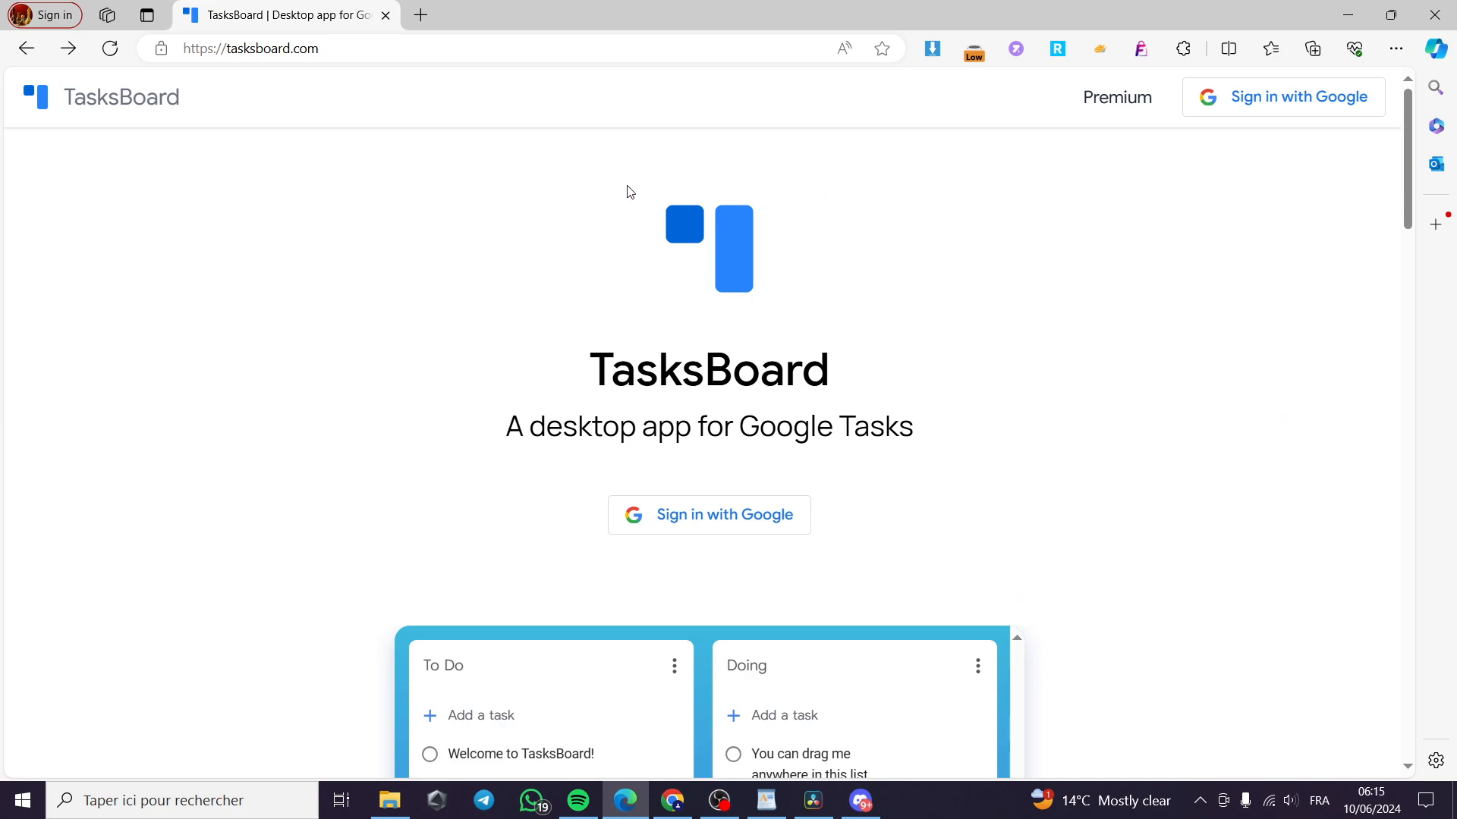
pyautogui.moveTo(939, 504)
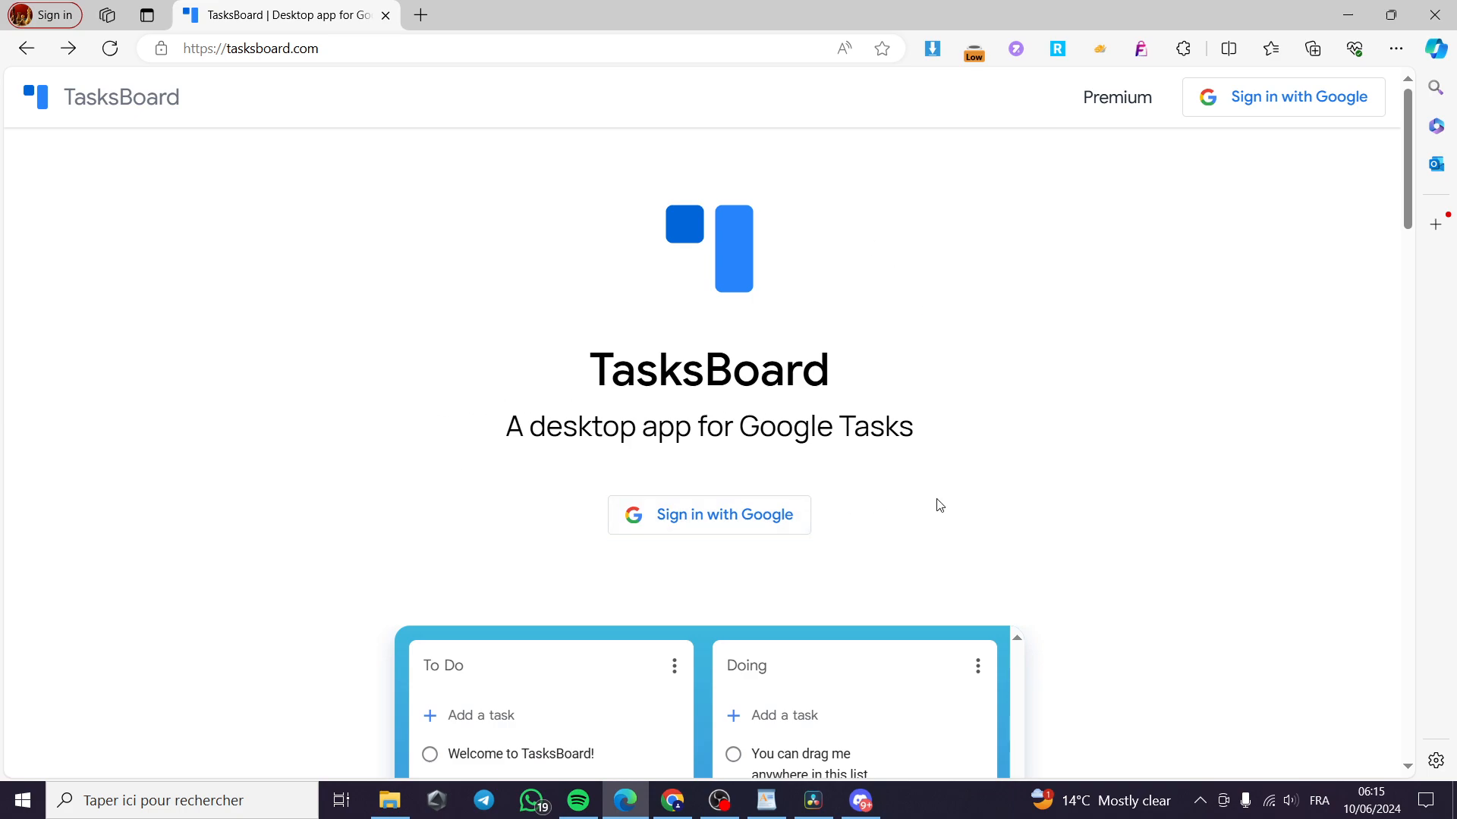
pyautogui.moveTo(463, 294)
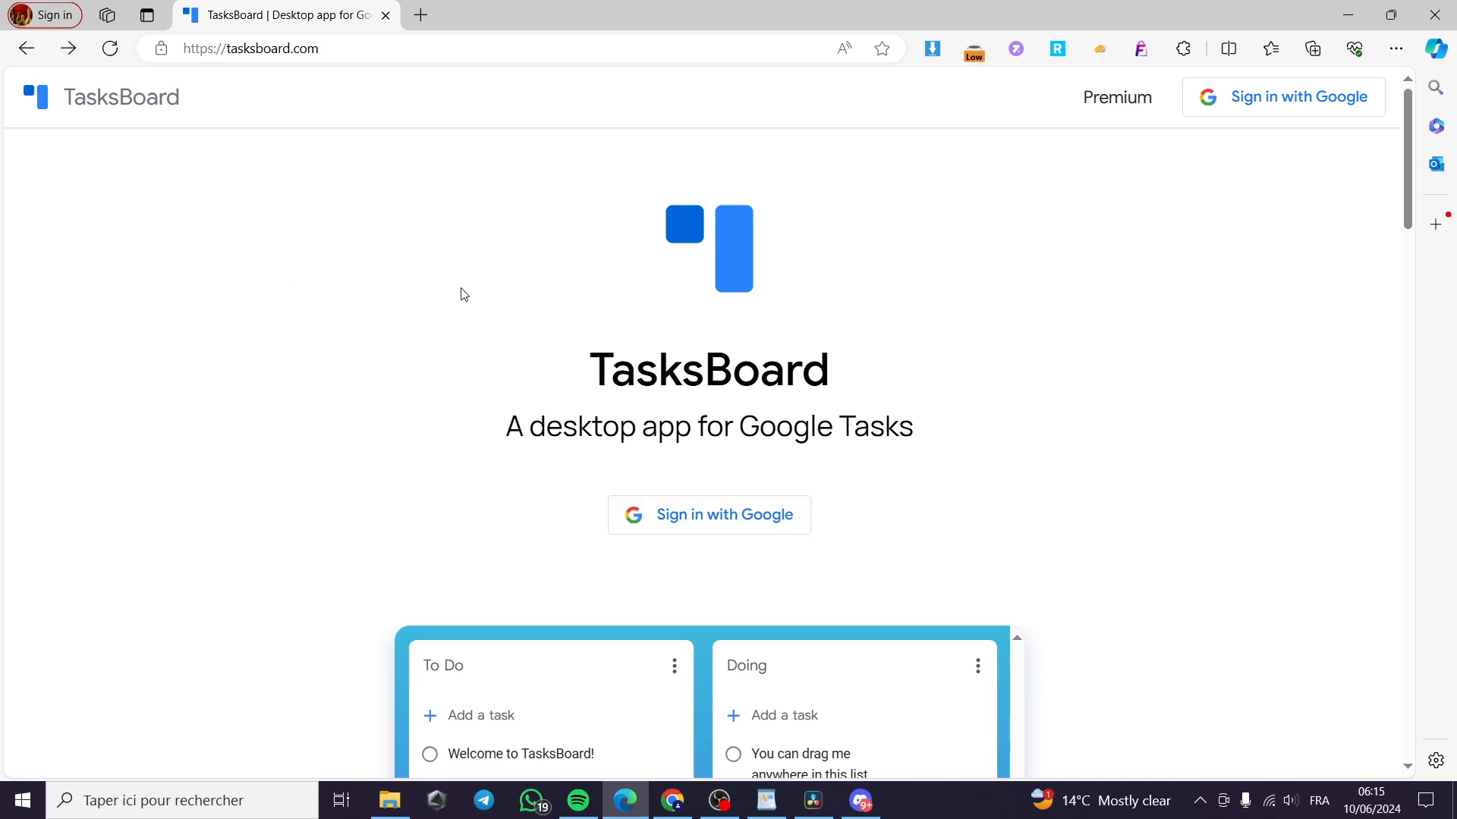
pyautogui.moveTo(227, 407)
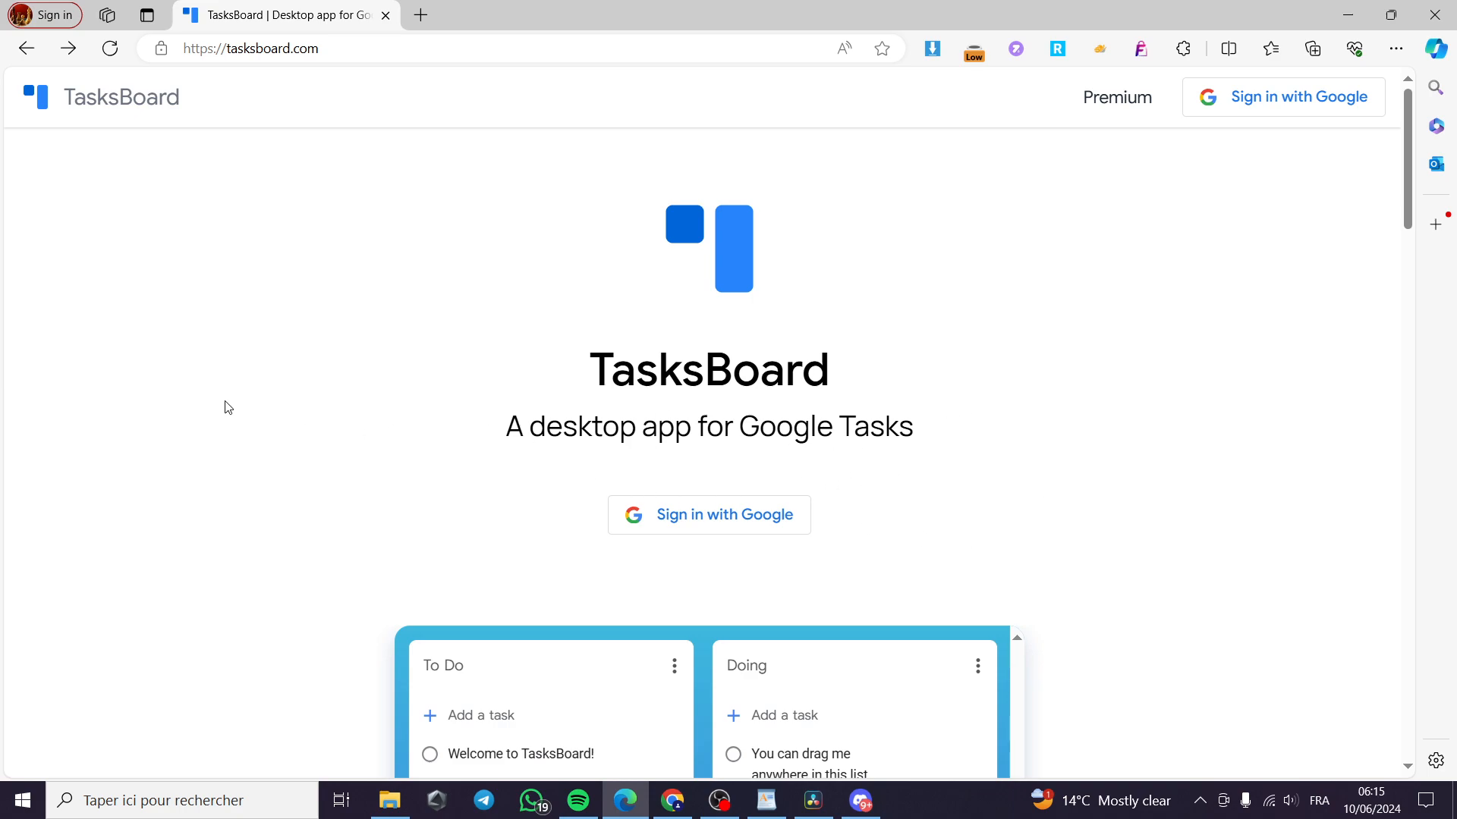
pyautogui.moveTo(608, 385)
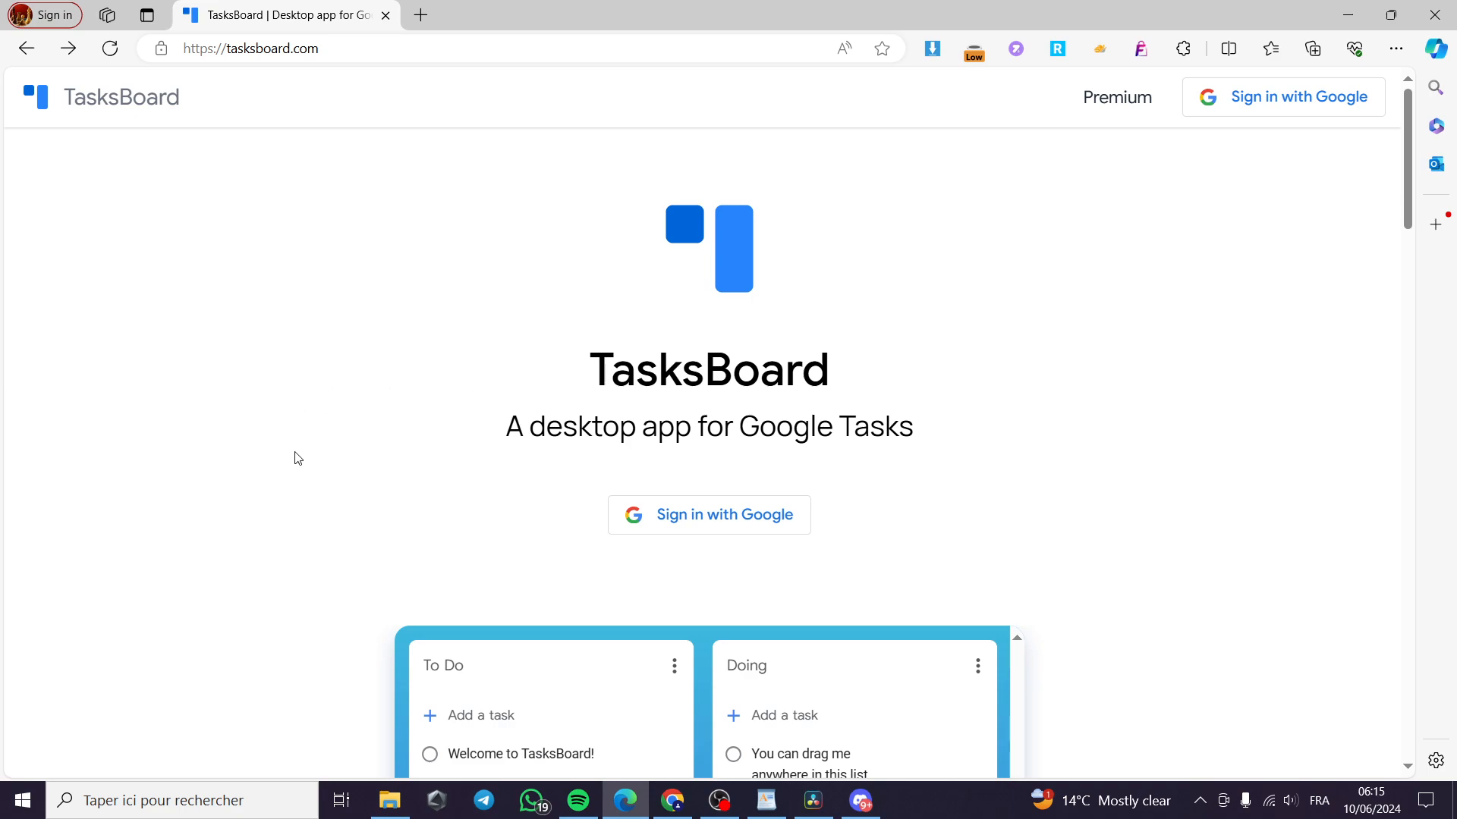
pyautogui.moveTo(850, 642)
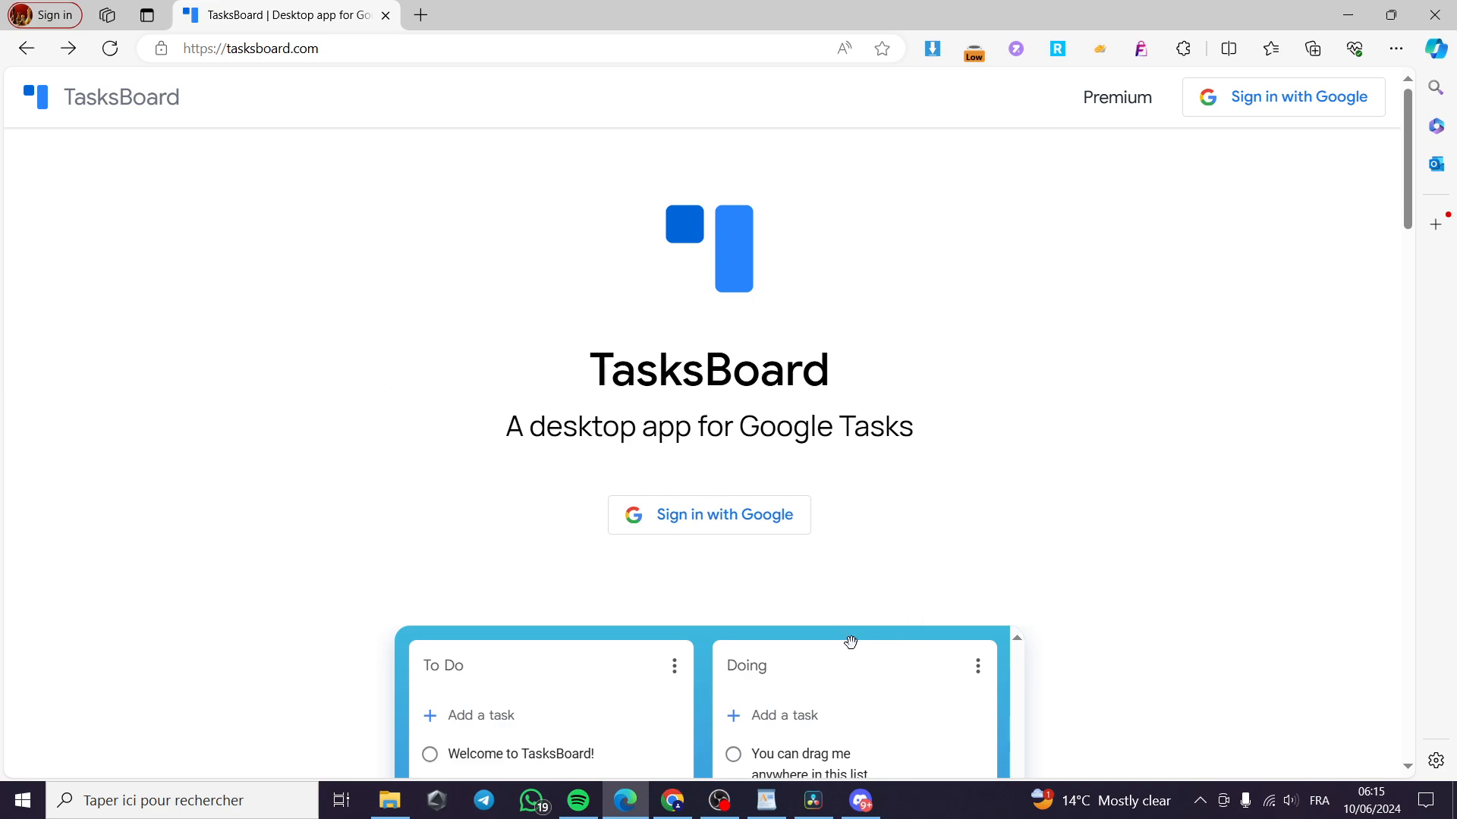
pyautogui.moveTo(707, 514)
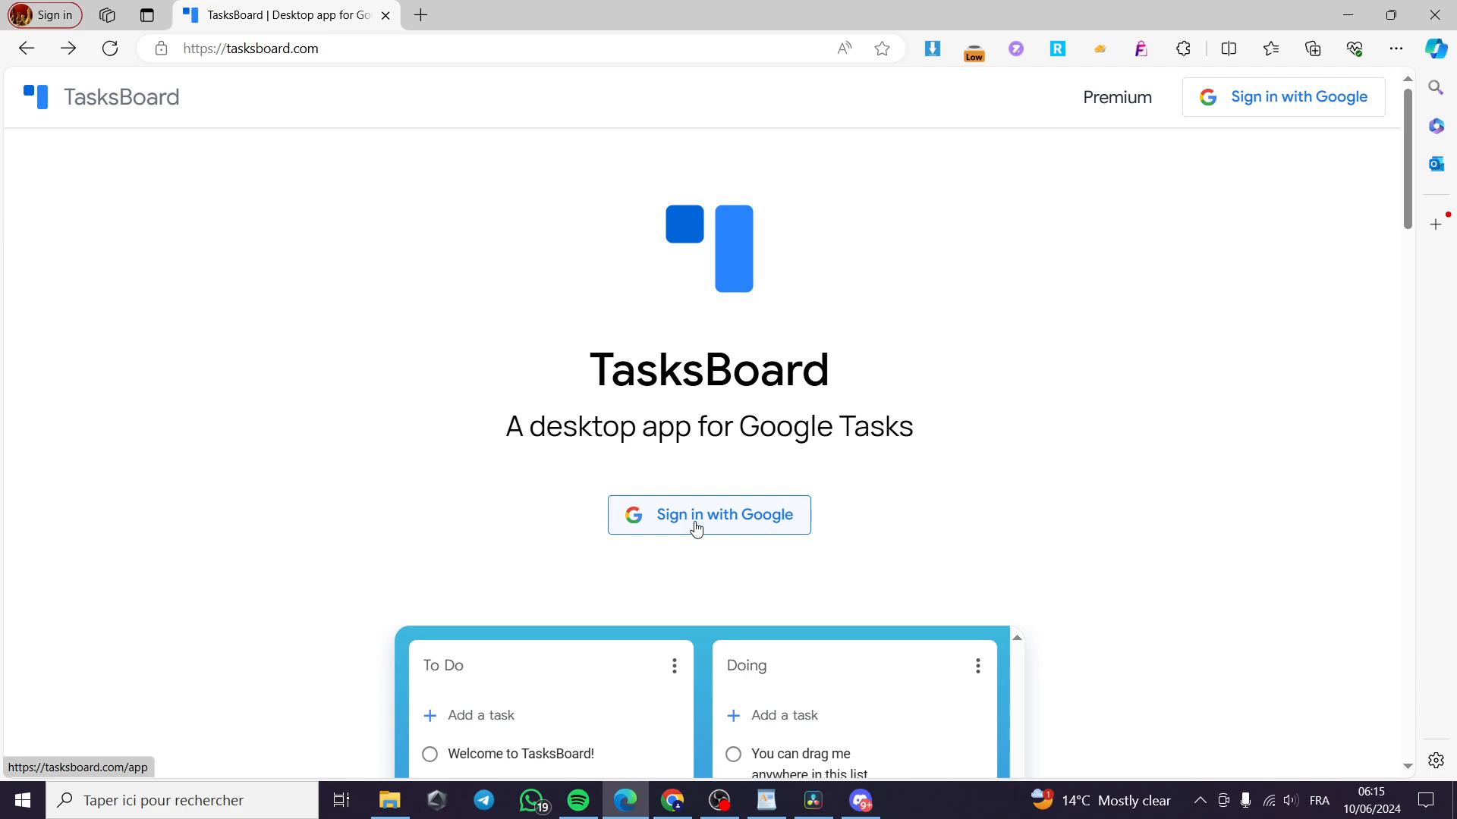
# Sign in with Google to reach the Main Board showing the My Tasks list
pyautogui.click(707, 515)
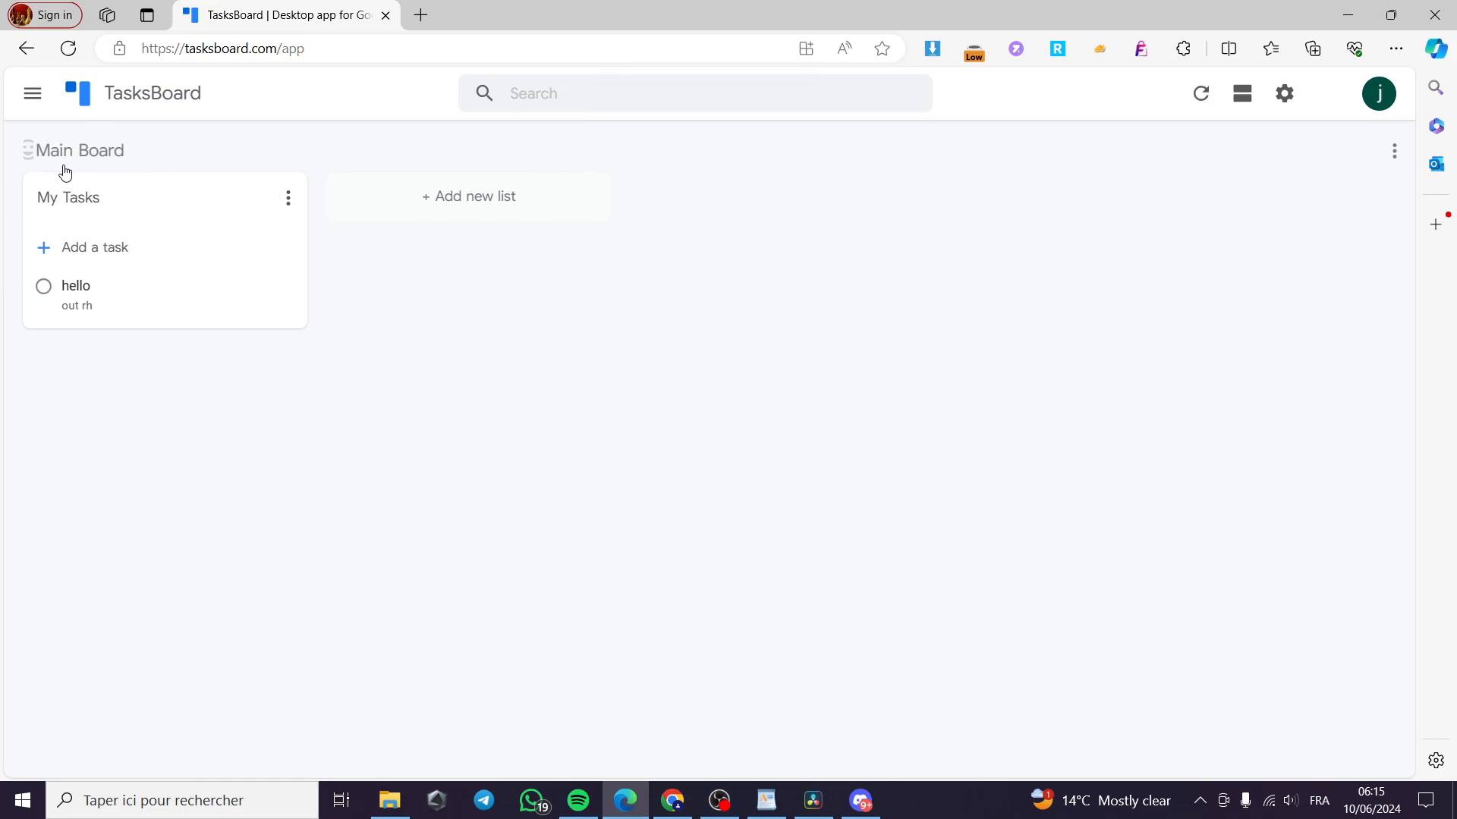
pyautogui.click(467, 196)
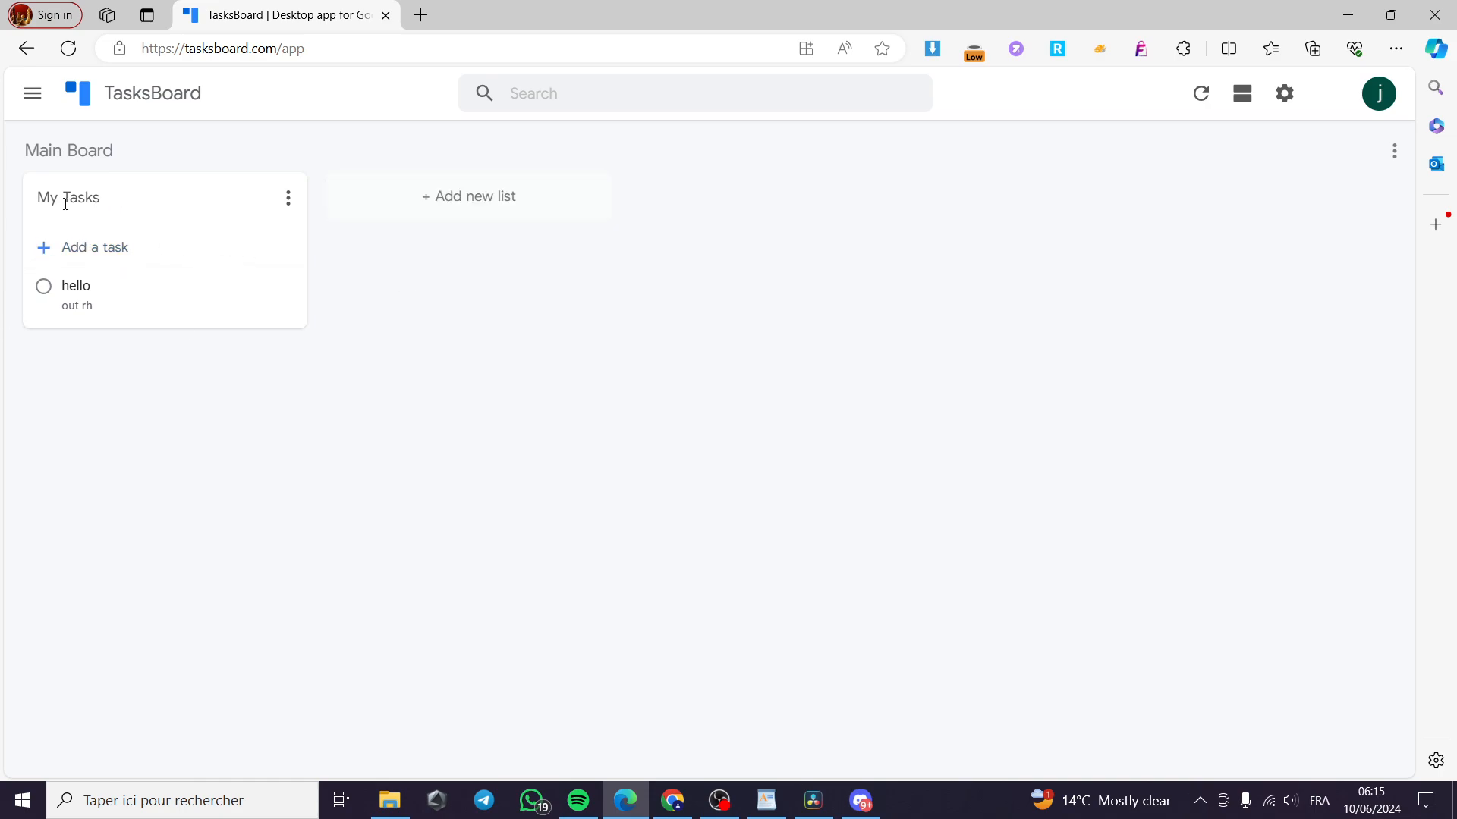
pyautogui.moveTo(93, 252)
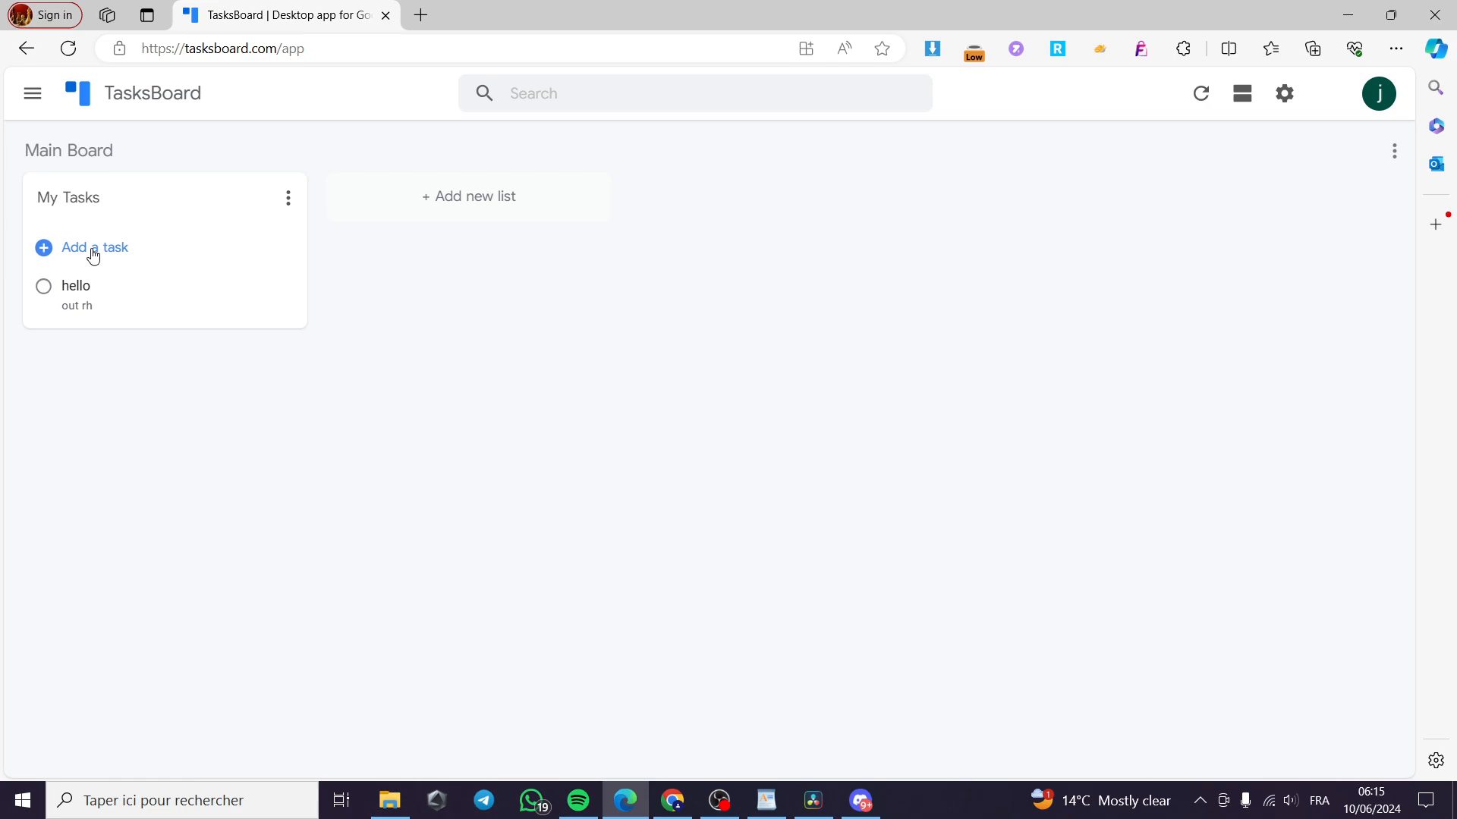
# Create a new task titled 'jack' in My Tasks
pyautogui.click(94, 247)
pyautogui.write('j')
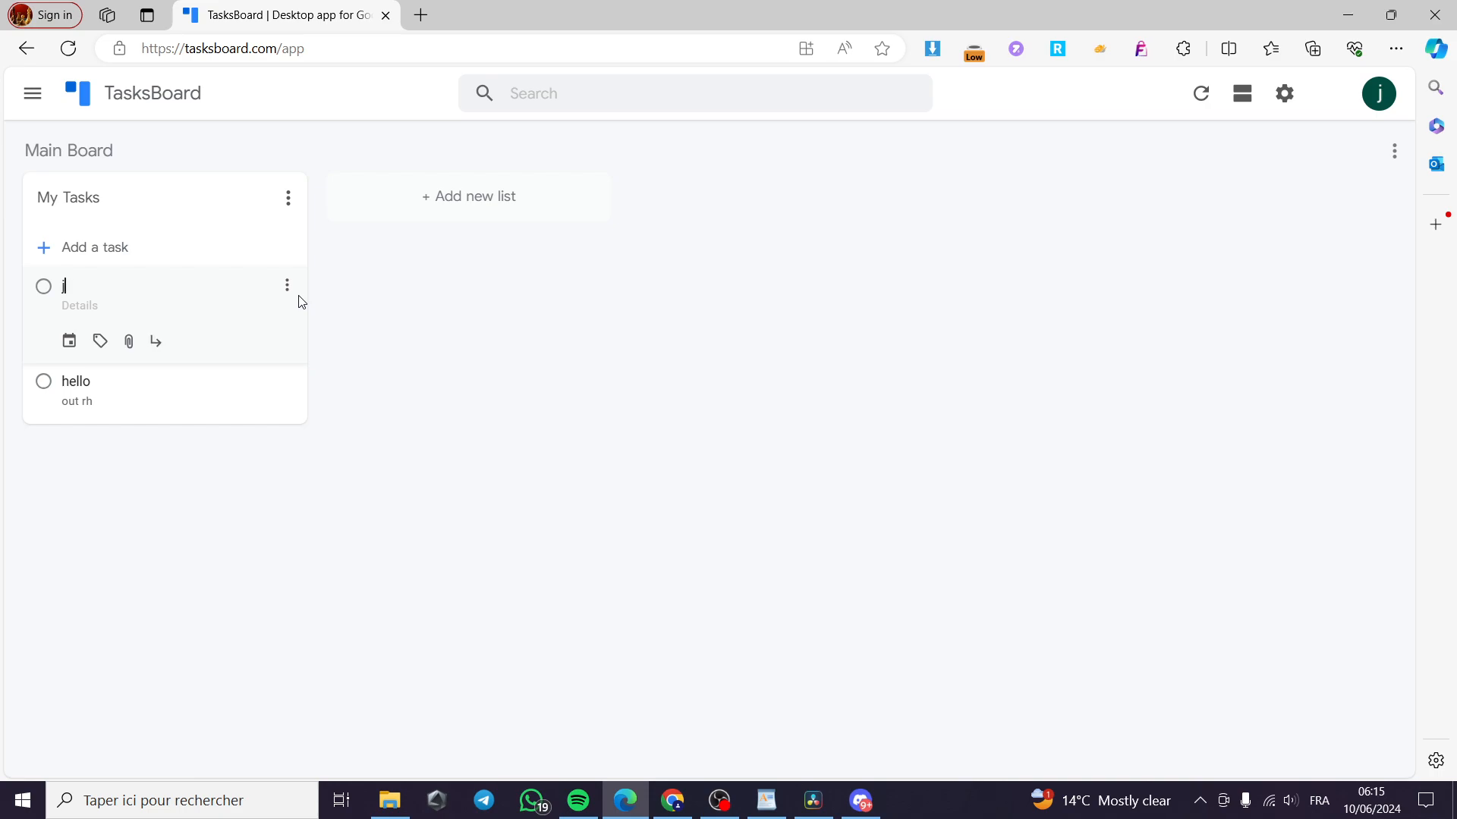
pyautogui.write('acku')
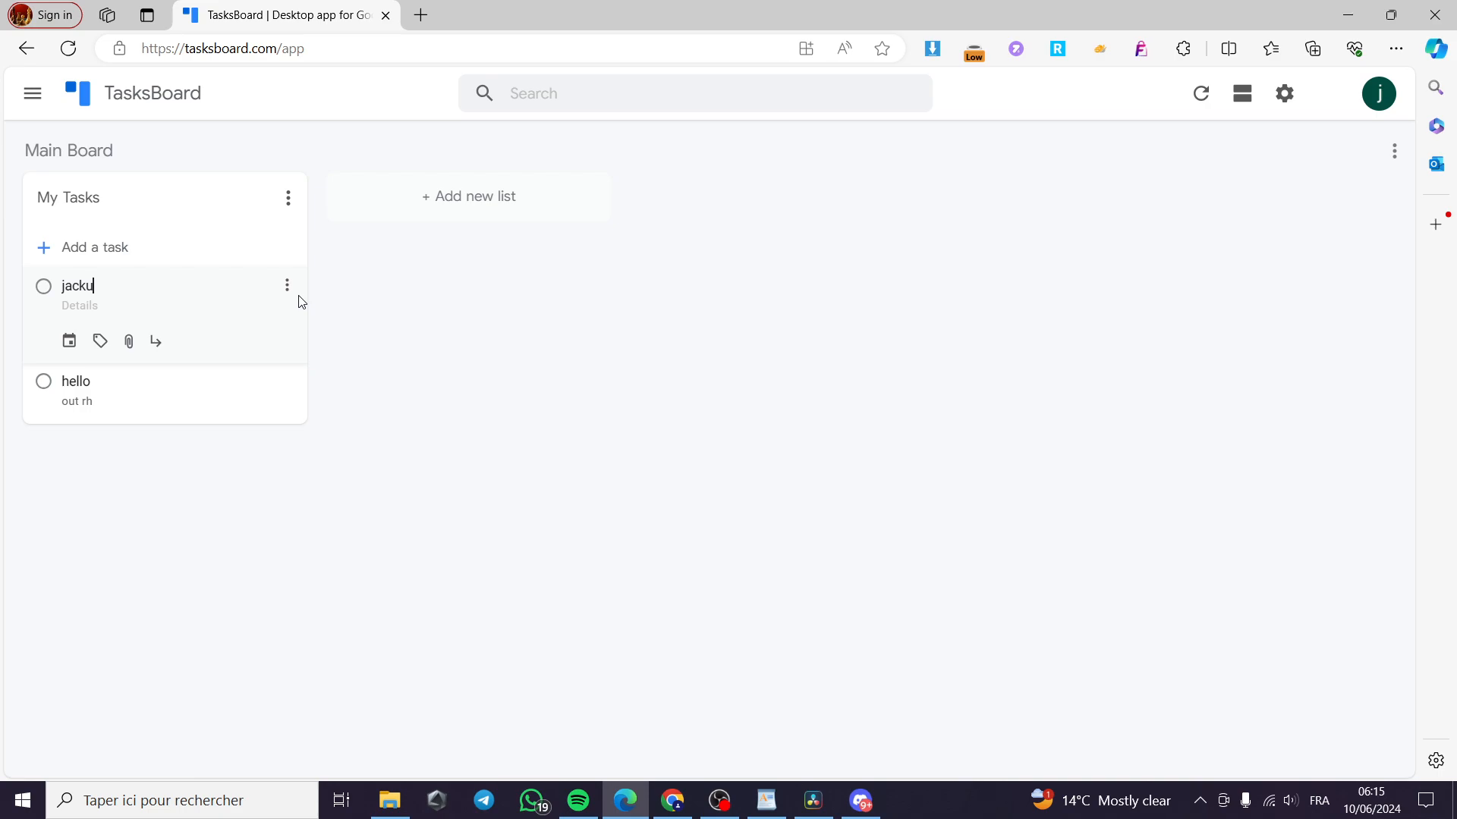
pyautogui.press('Backspace')
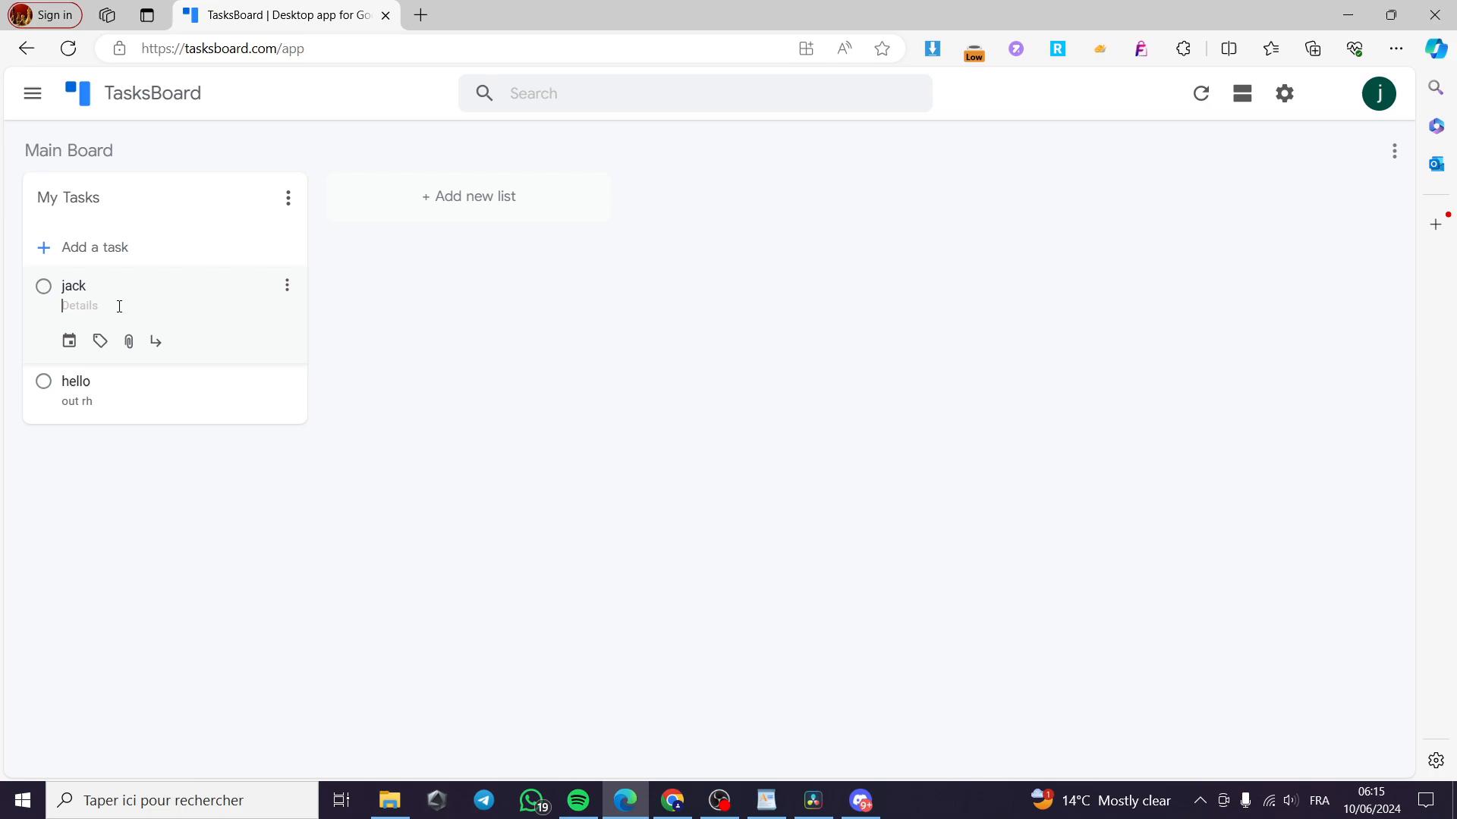
# Enter the details 'put the food on the fridge' for the jack task
pyautogui.write('put')
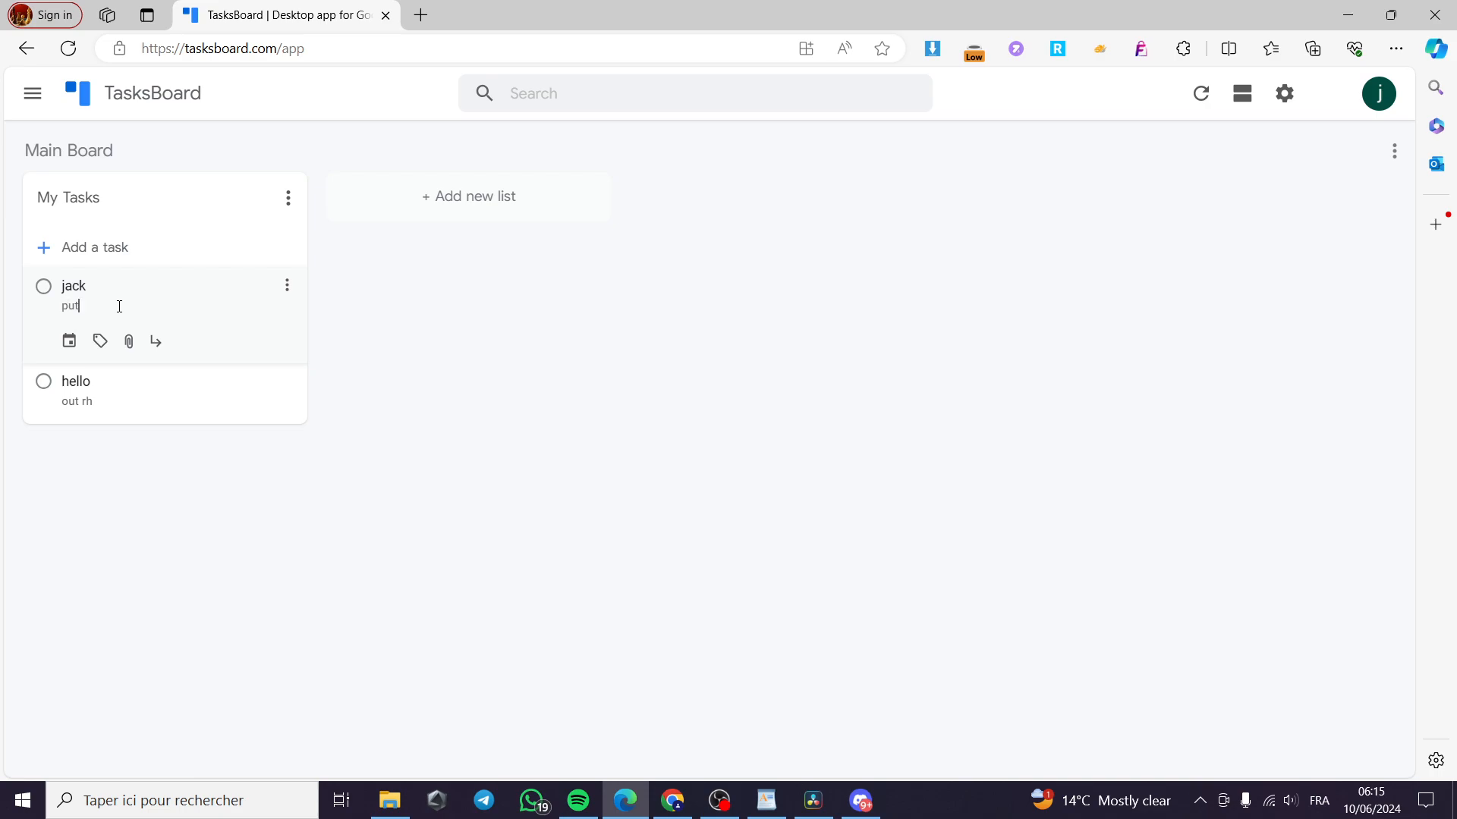
pyautogui.write('the')
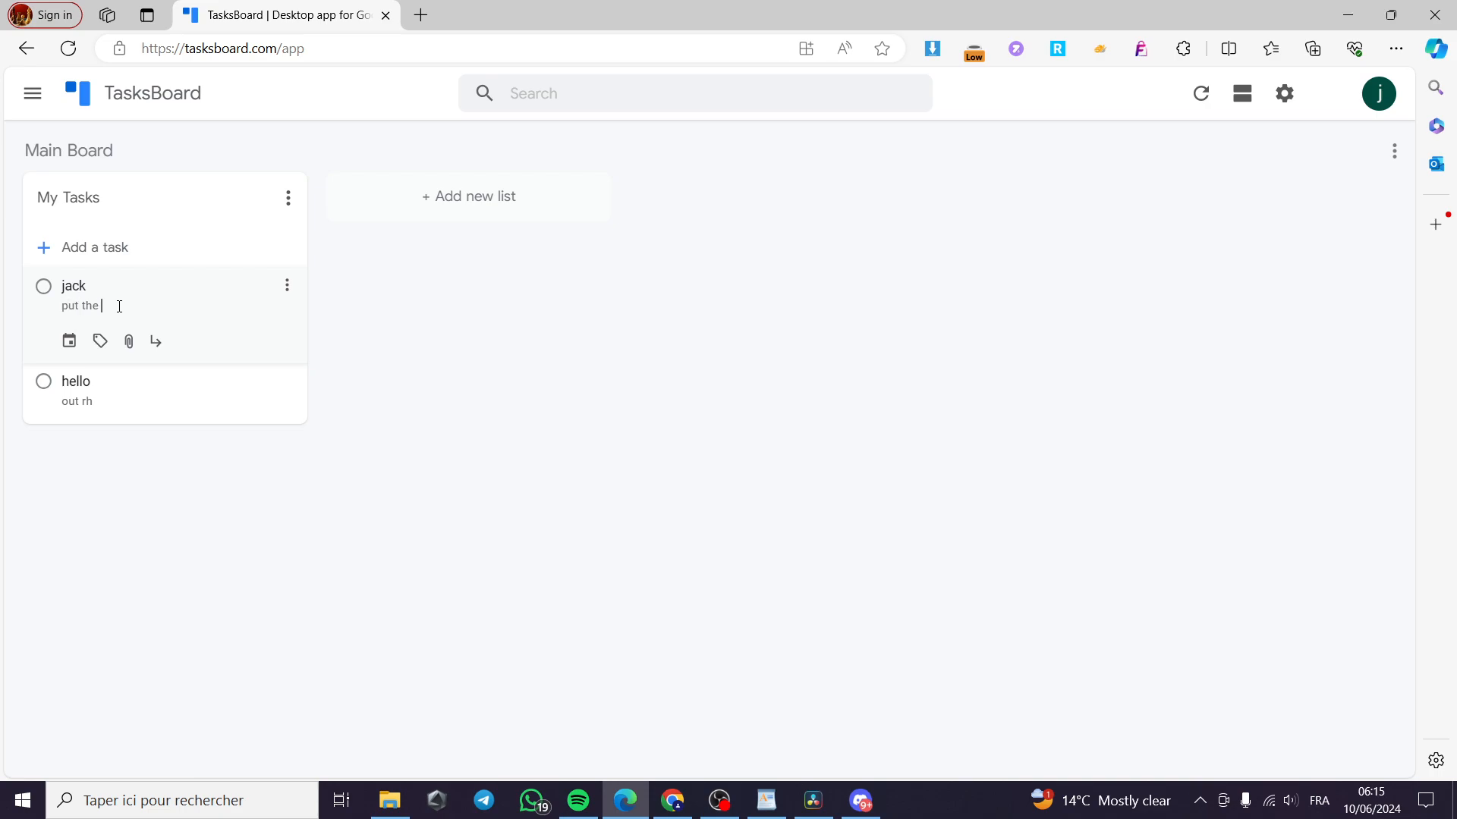
pyautogui.write('f')
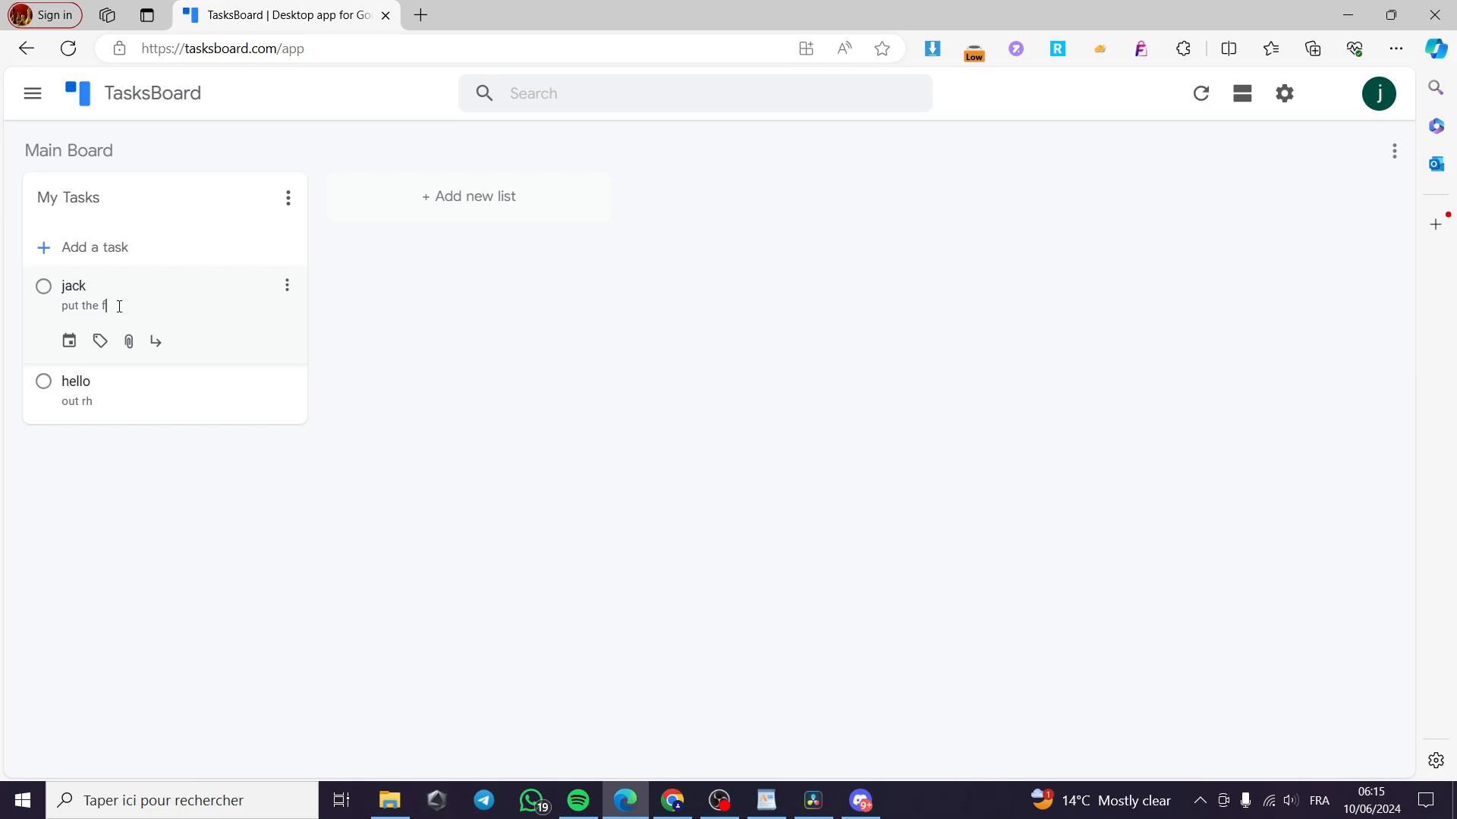
pyautogui.write('ood')
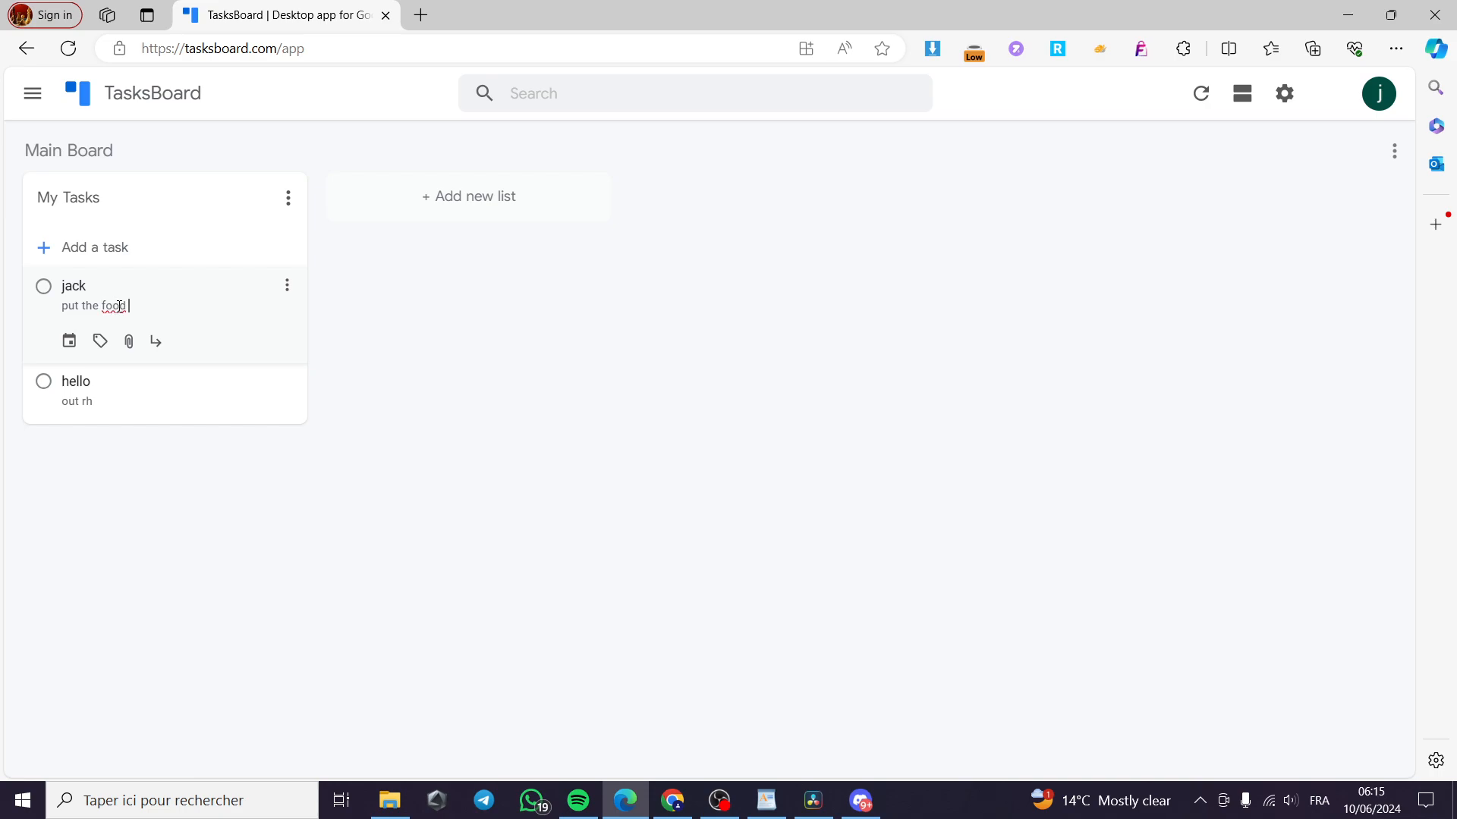
pyautogui.write('on the fr')
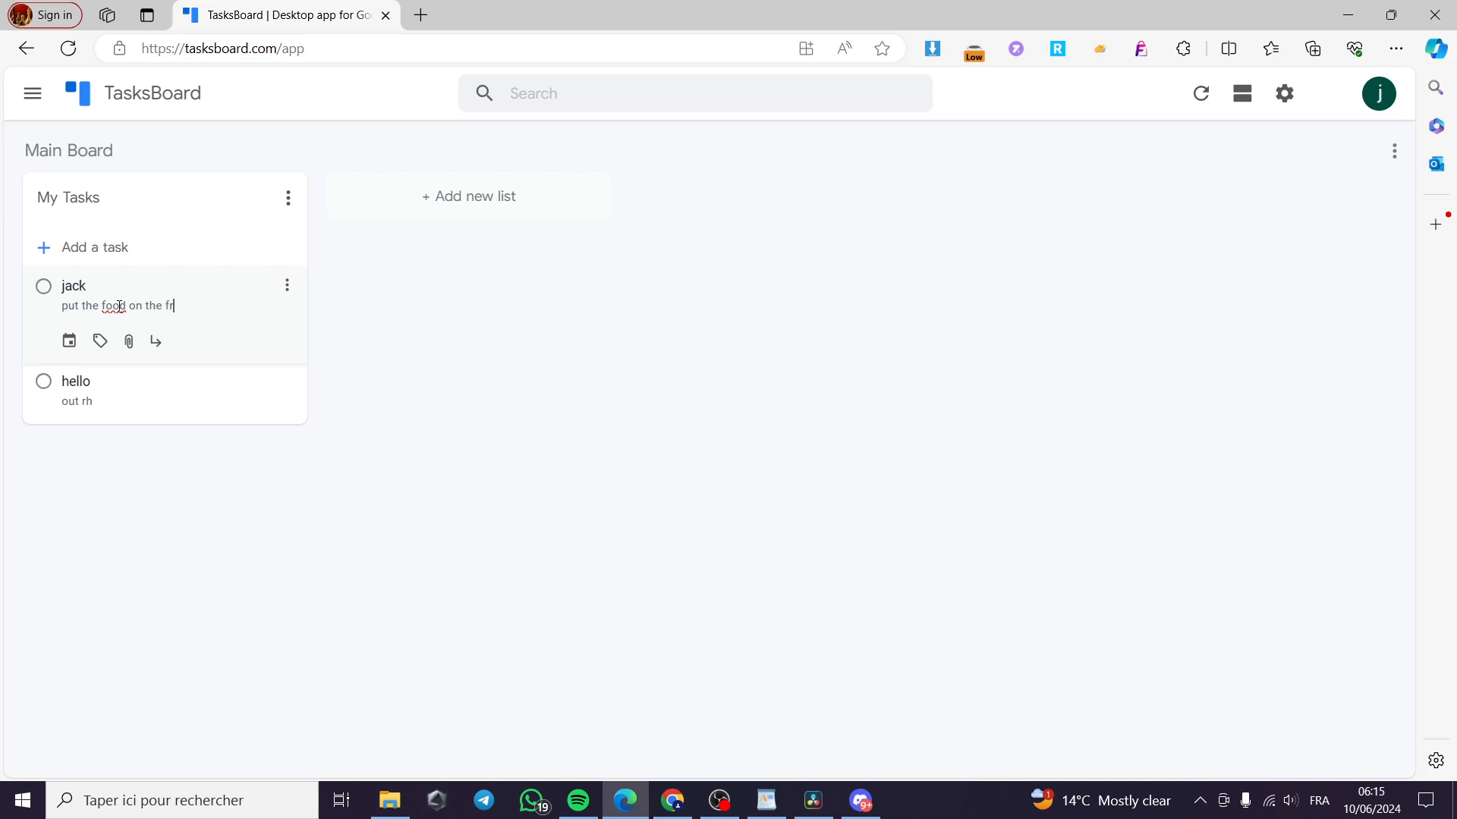
pyautogui.write('i')
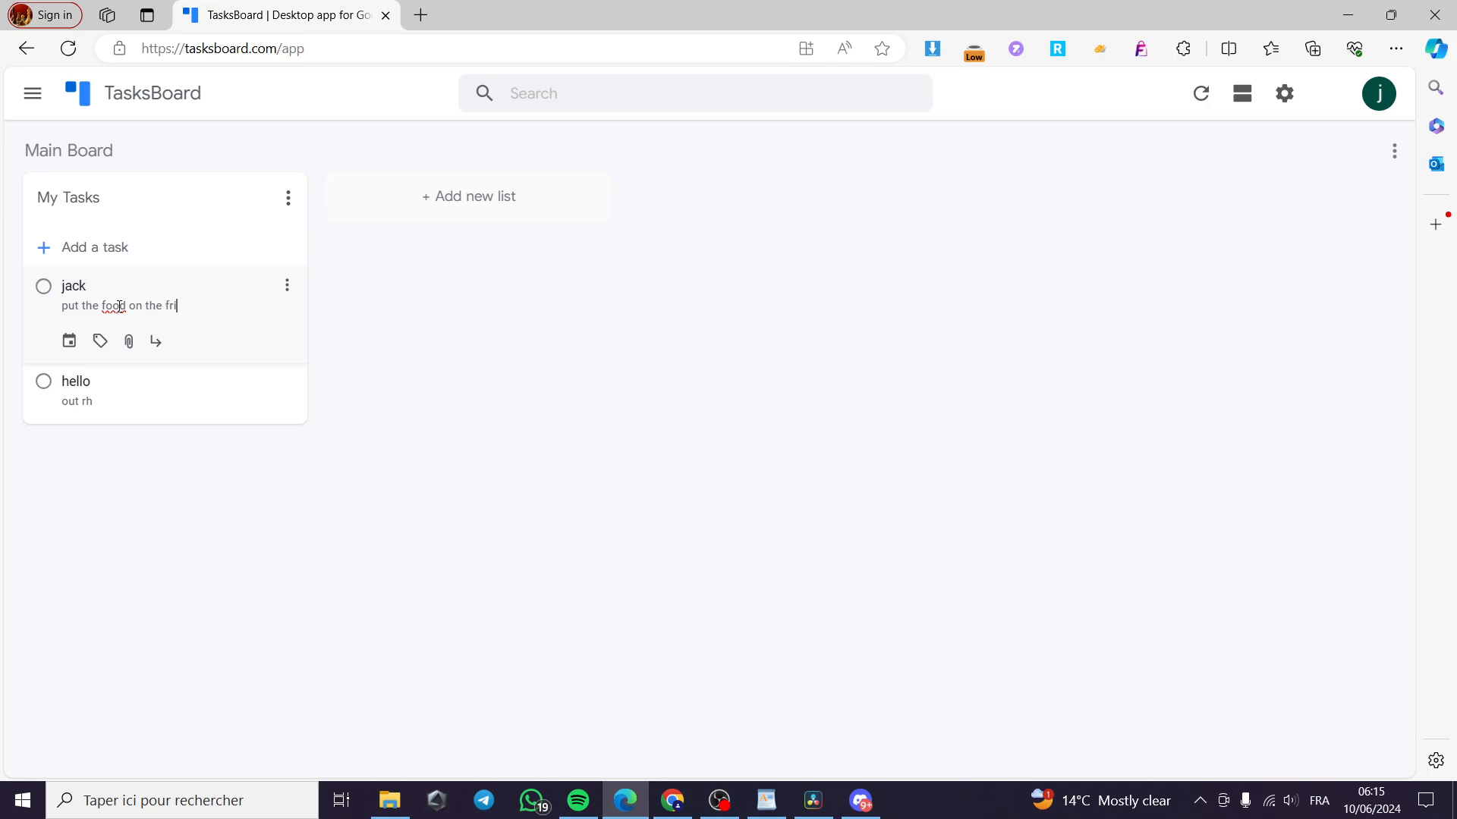
pyautogui.write('dge')
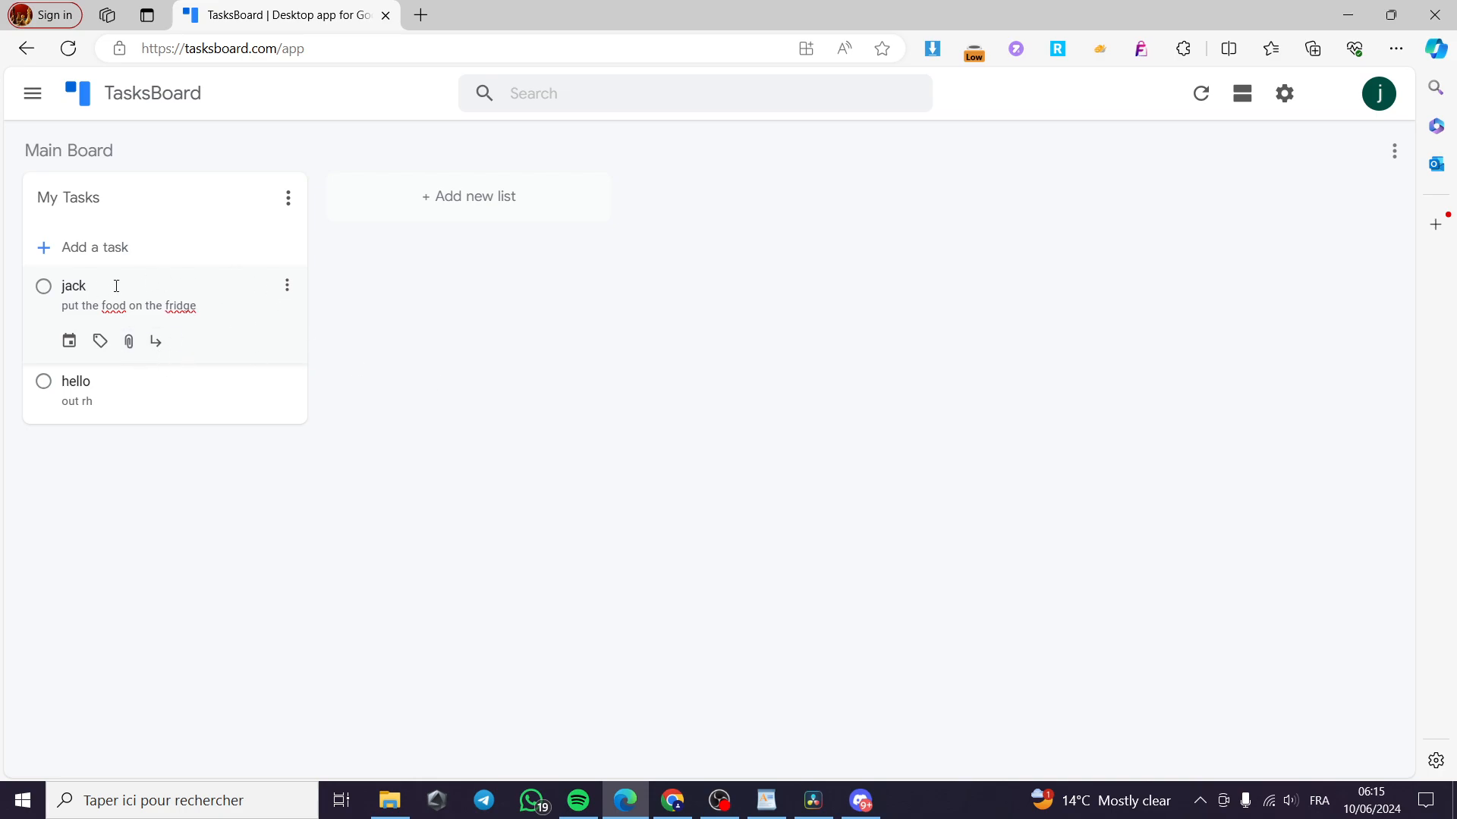
pyautogui.moveTo(362, 230)
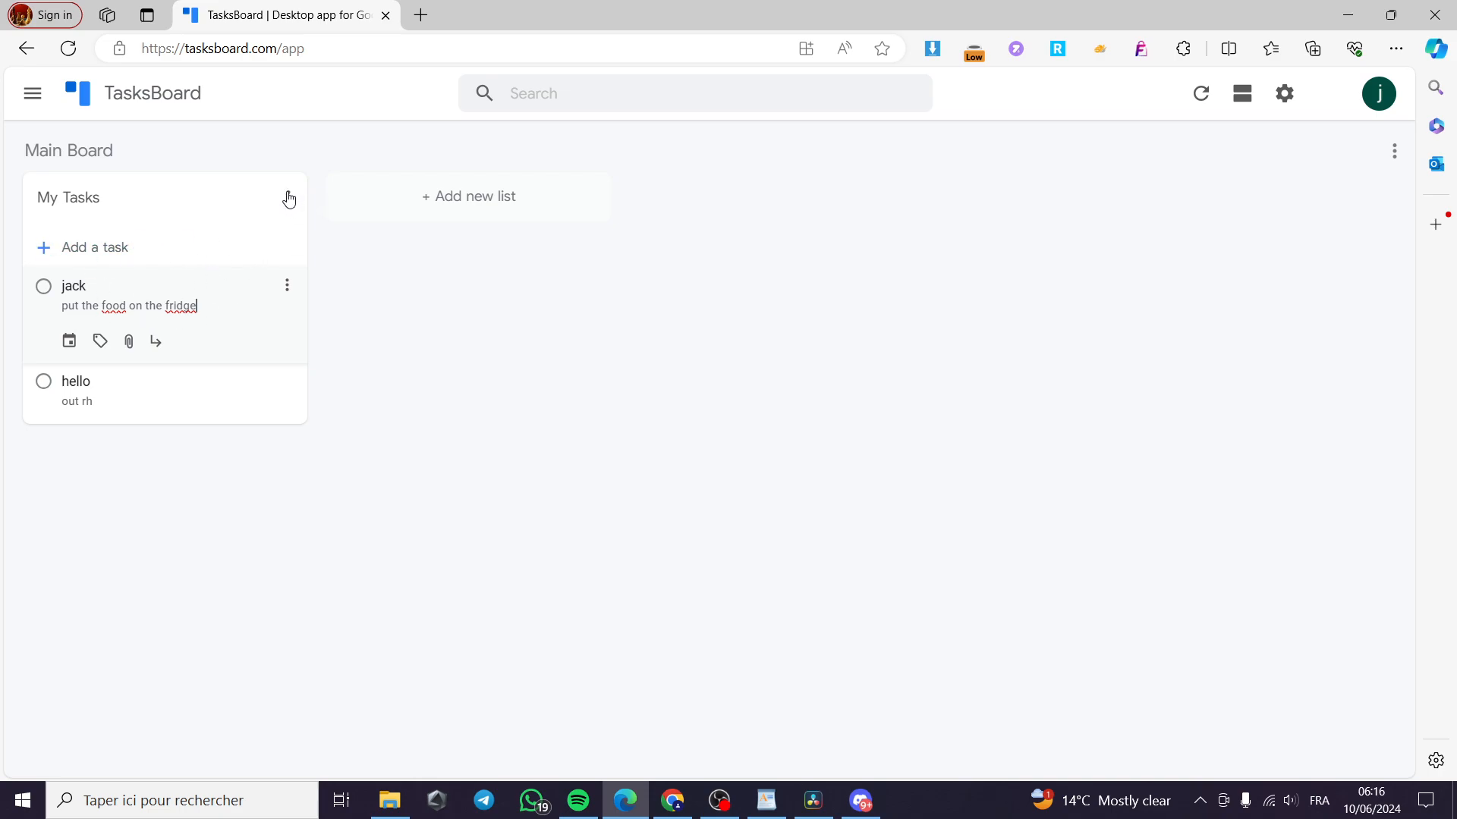
# Copy the My Tasks share link from Share list, then close the Shared List dialog
pyautogui.click(286, 197)
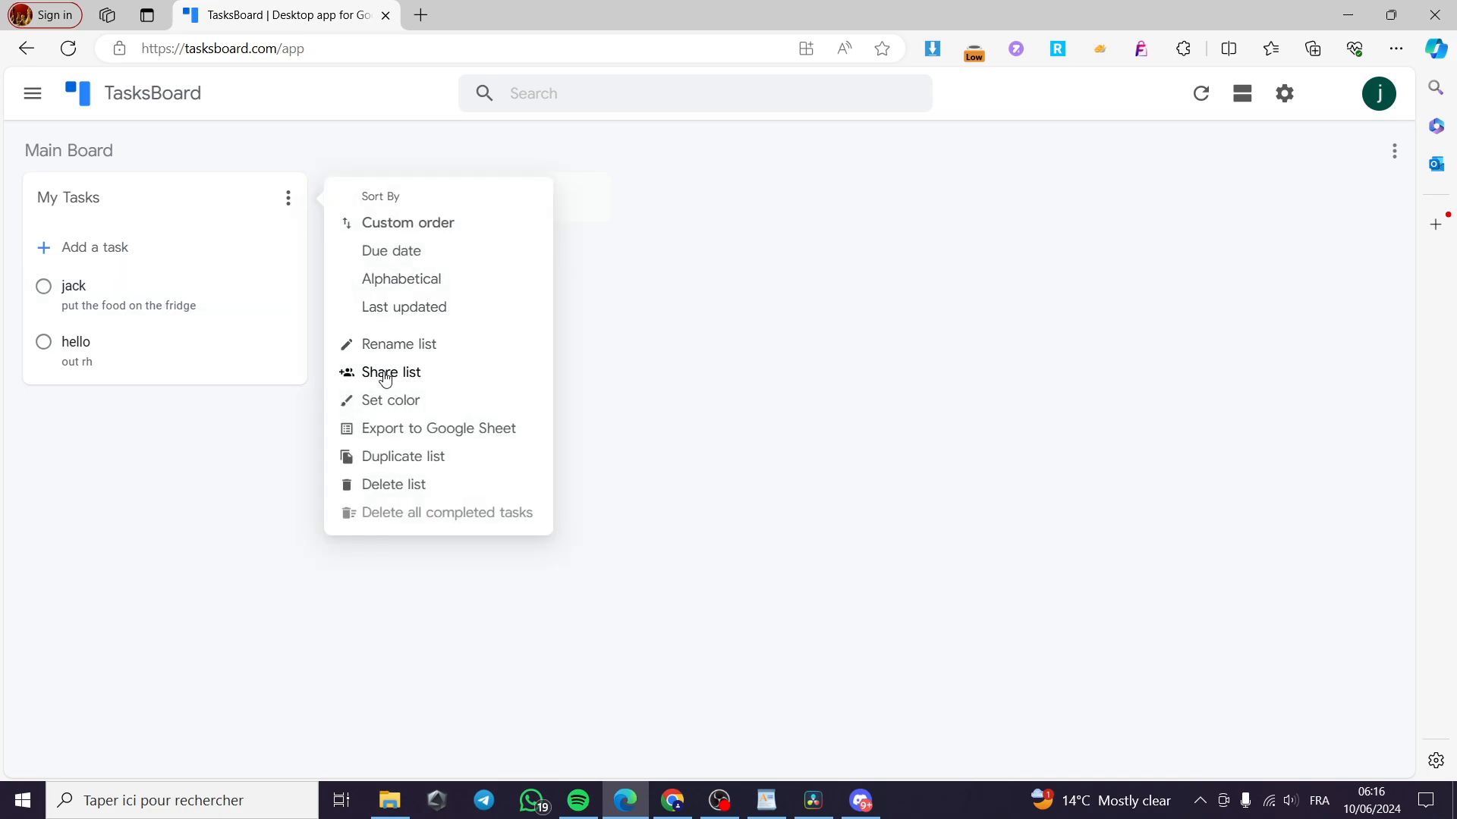
pyautogui.click(390, 372)
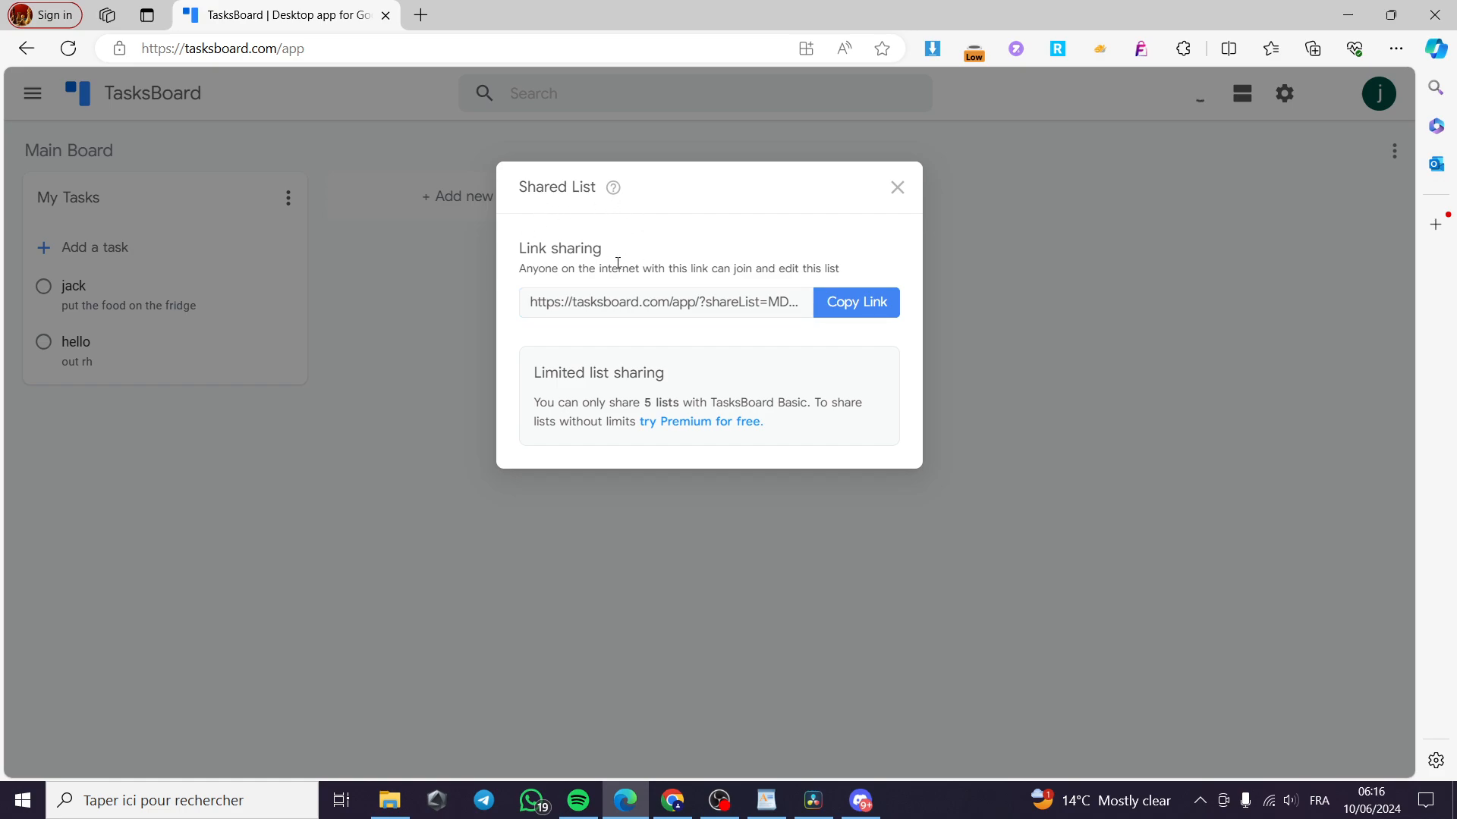
pyautogui.click(855, 302)
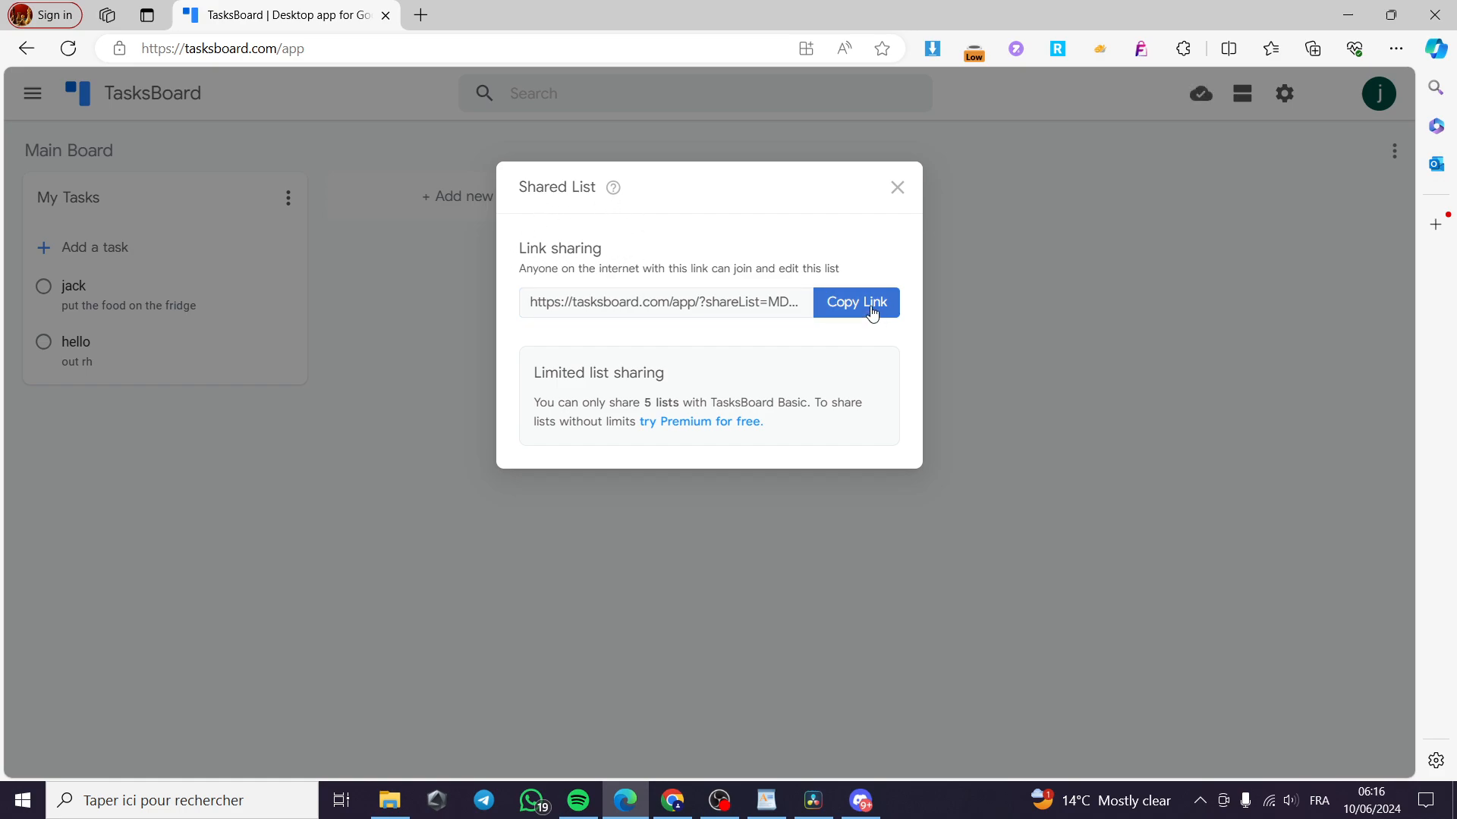
pyautogui.click(853, 302)
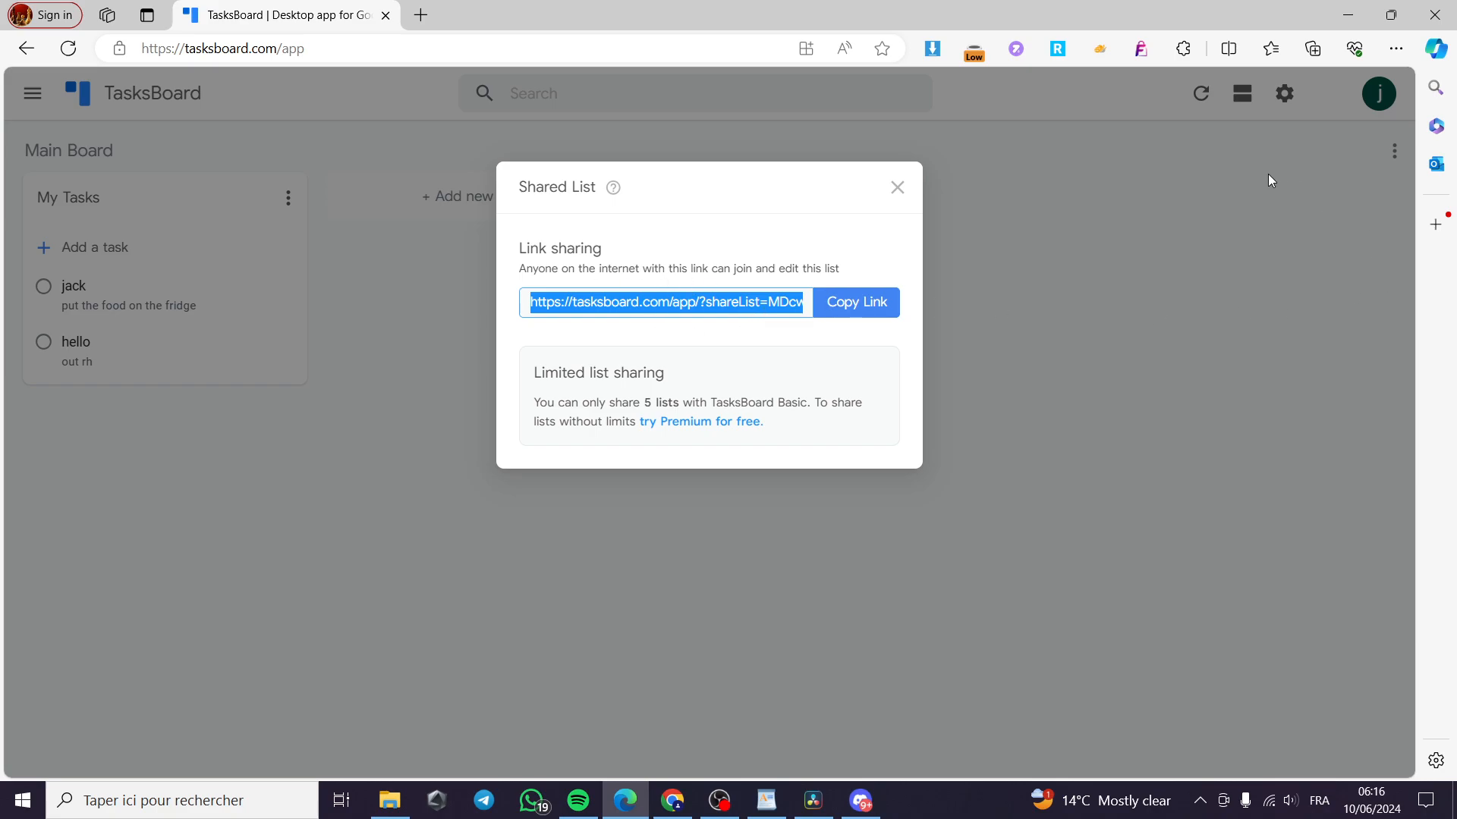
pyautogui.moveTo(1080, 225)
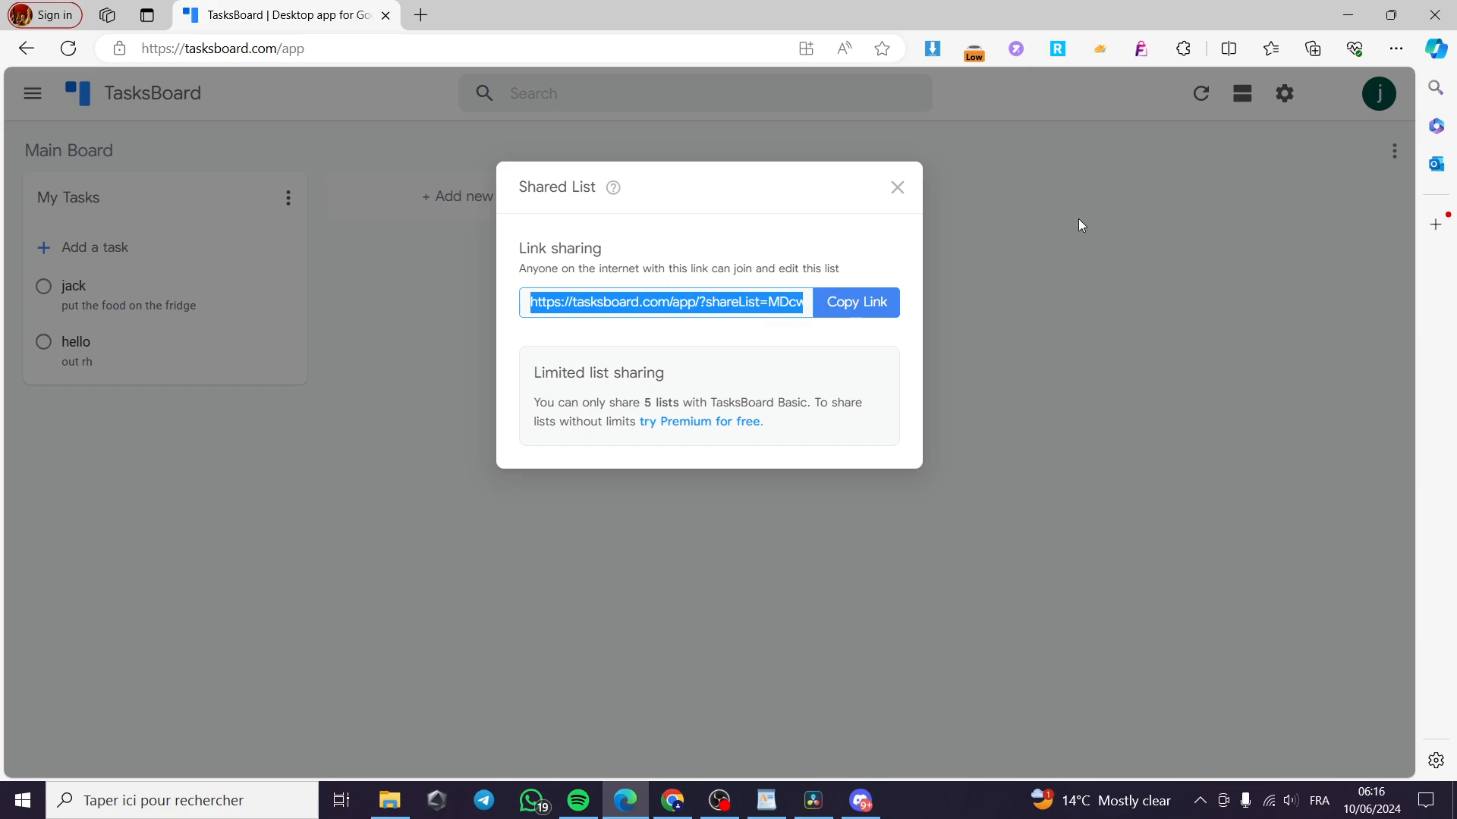
pyautogui.click(895, 186)
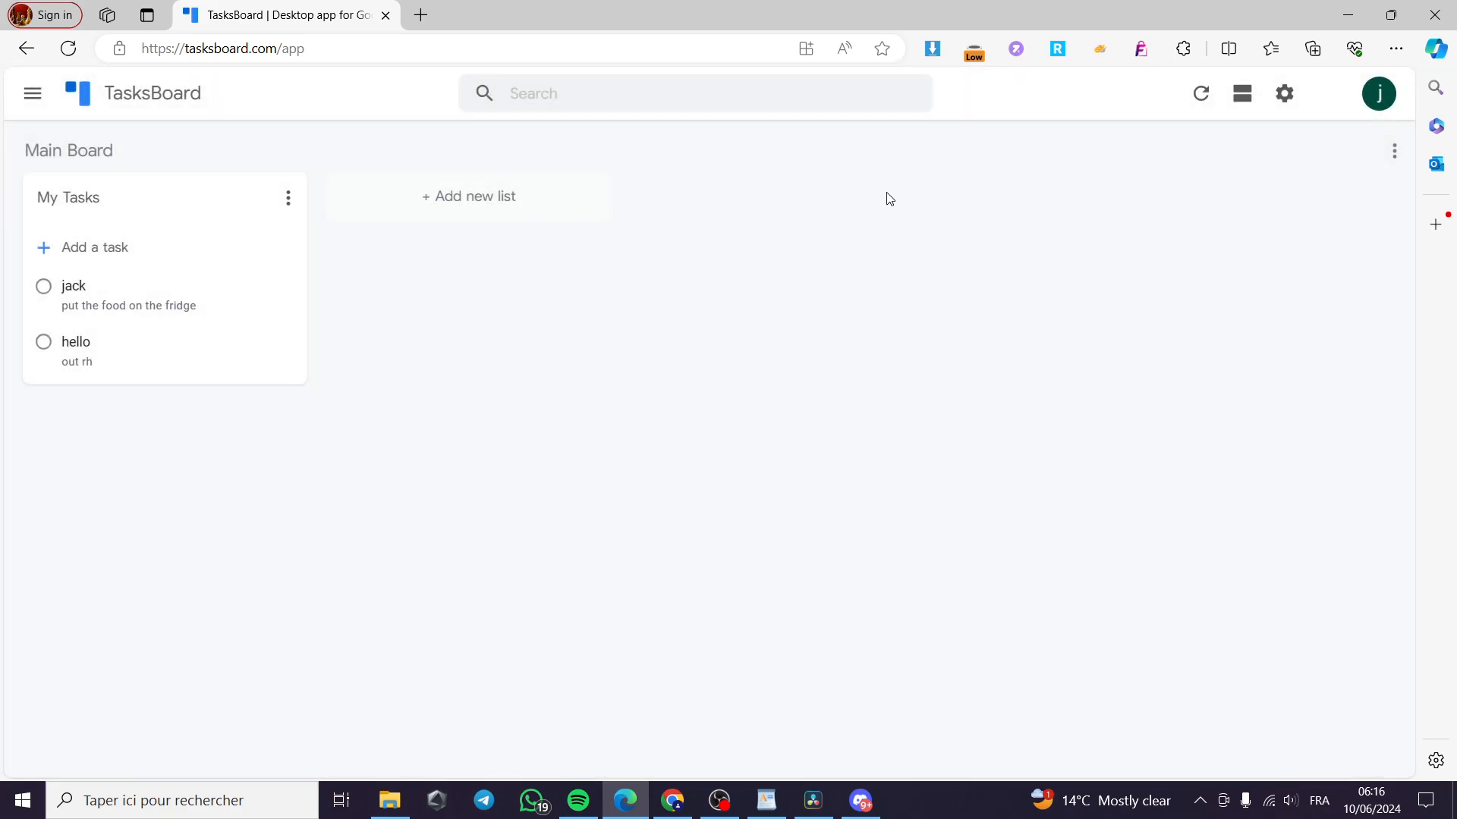